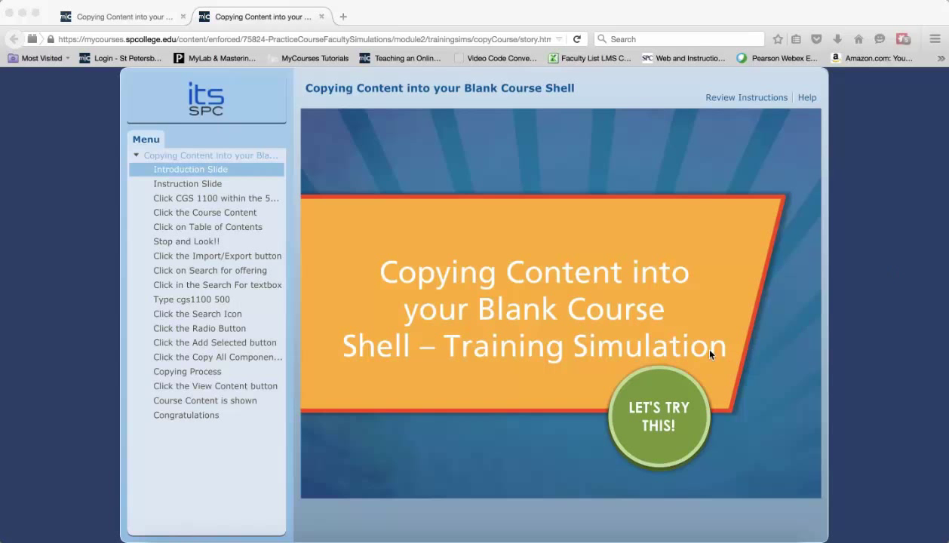
{"action": "mouse_move", "coordinate": [413, 226]}
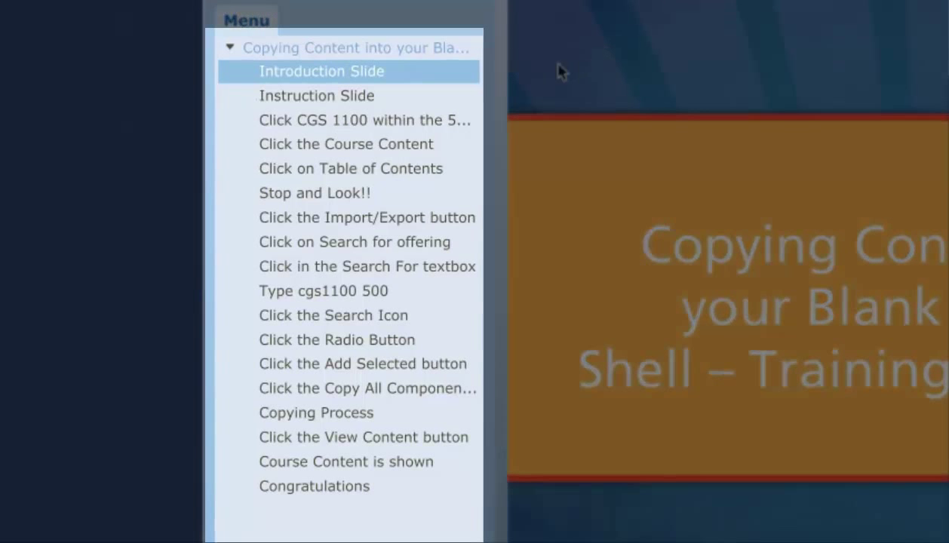
{"action": "mouse_move", "coordinate": [483, 83]}
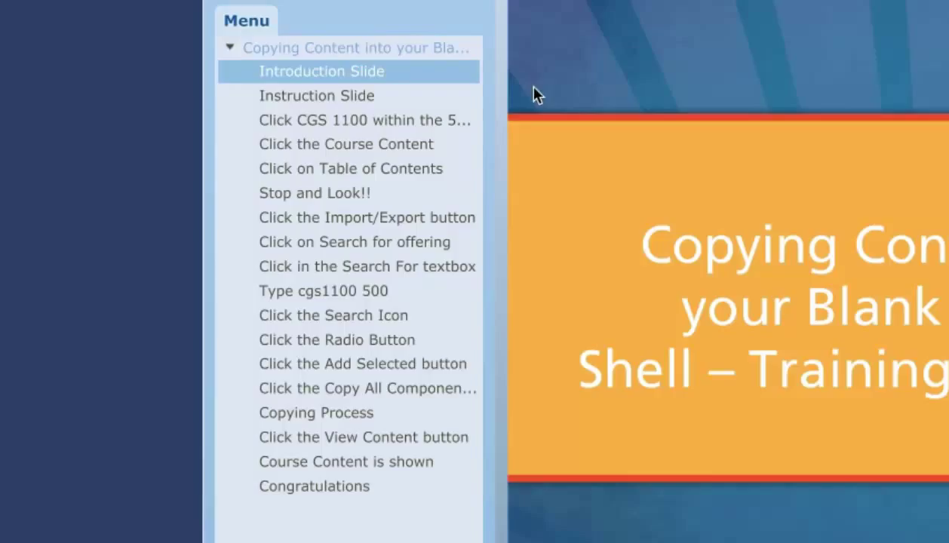
{"action": "mouse_move", "coordinate": [482, 142]}
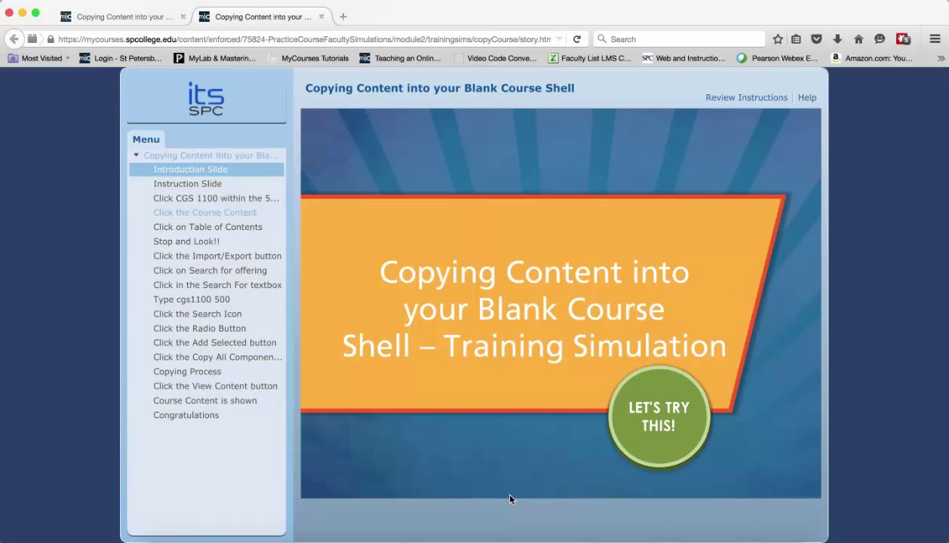
Step: Start the simulation with LET'S TRY THIS! and view the CGS1100 500-to-505 copying scenario
{"action": "left_click", "coordinate": [658, 418]}
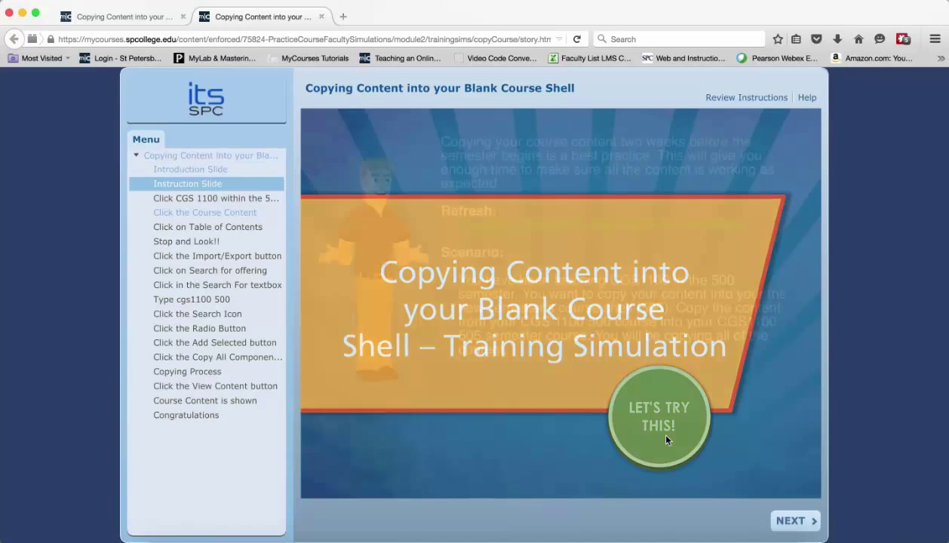
{"action": "left_click", "coordinate": [659, 416]}
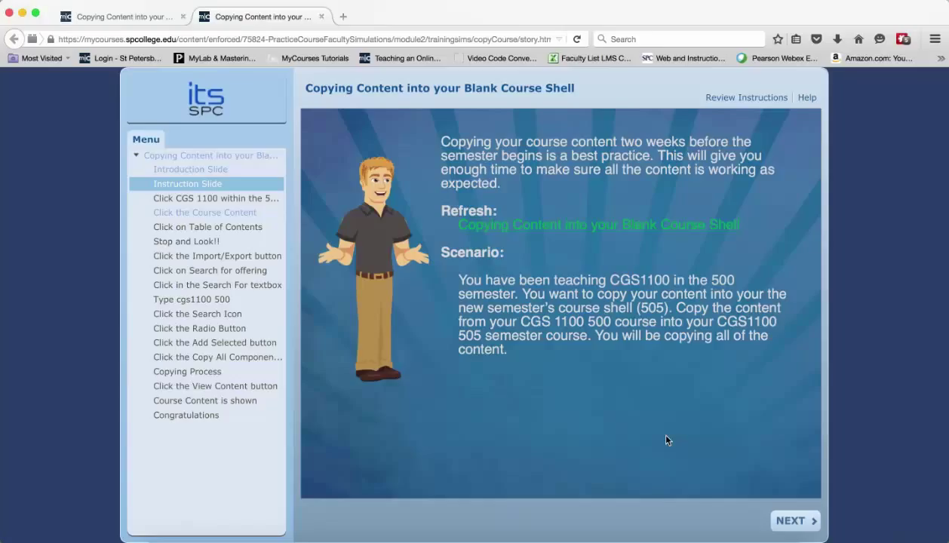
{"action": "mouse_move", "coordinate": [667, 264]}
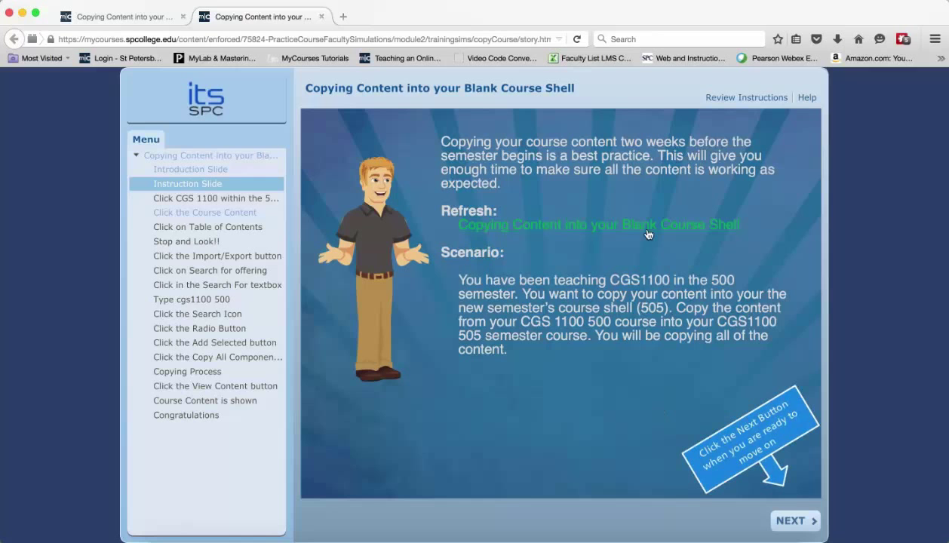
{"action": "left_click", "coordinate": [600, 224]}
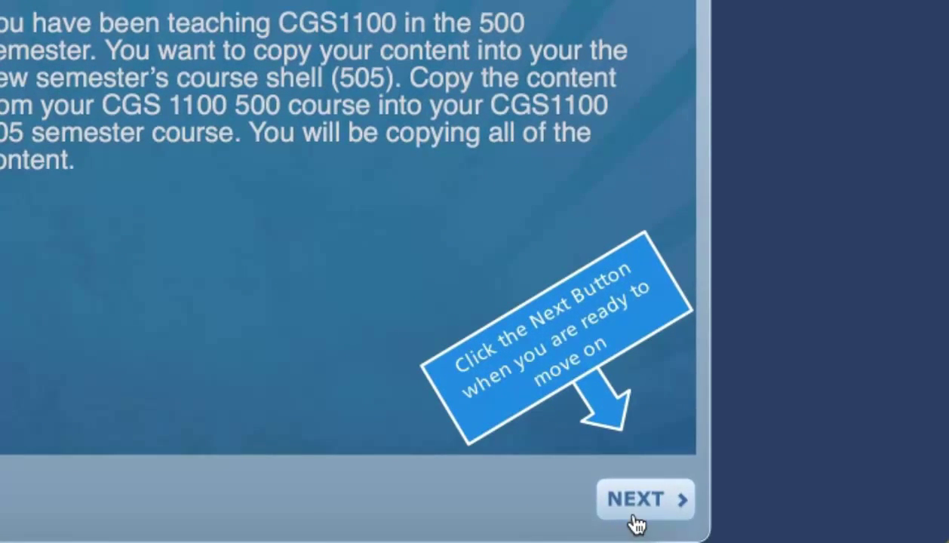
Step: Advance to the MyCourses homepage task and retry after the wrong-course hint
{"action": "left_click", "coordinate": [645, 498]}
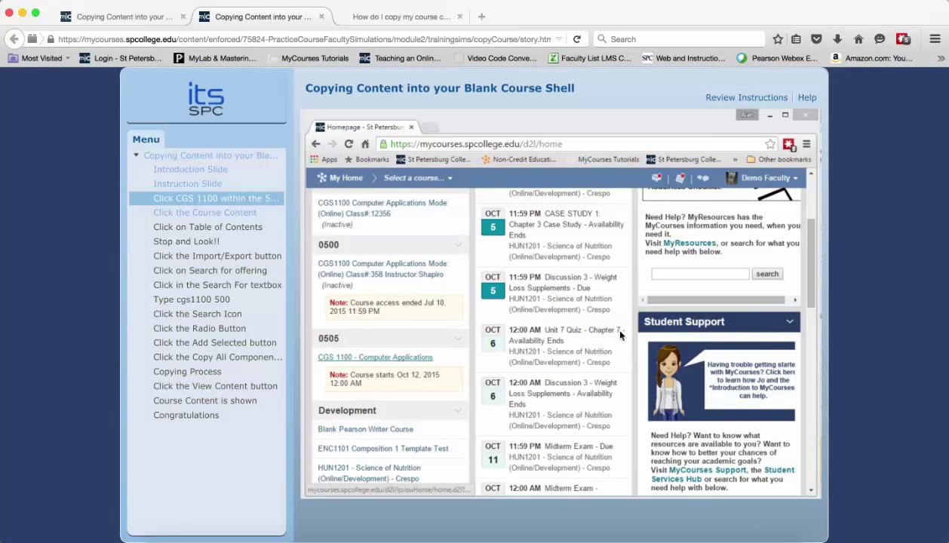
{"action": "mouse_move", "coordinate": [275, 200]}
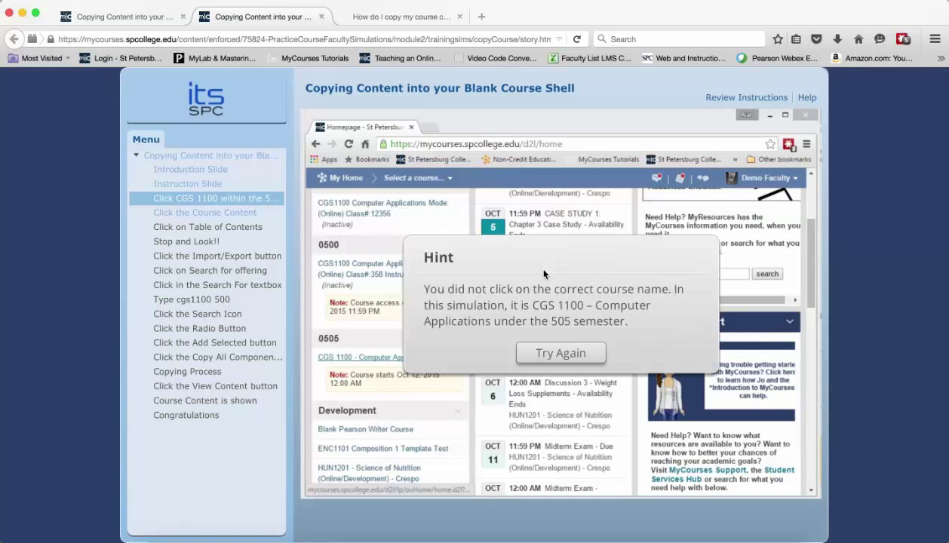
{"action": "mouse_move", "coordinate": [651, 419]}
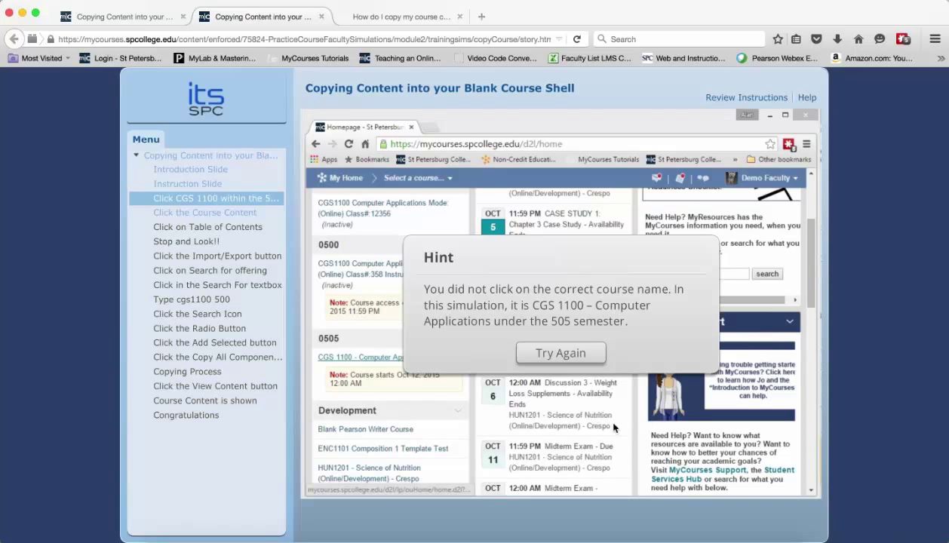
{"action": "mouse_move", "coordinate": [559, 393]}
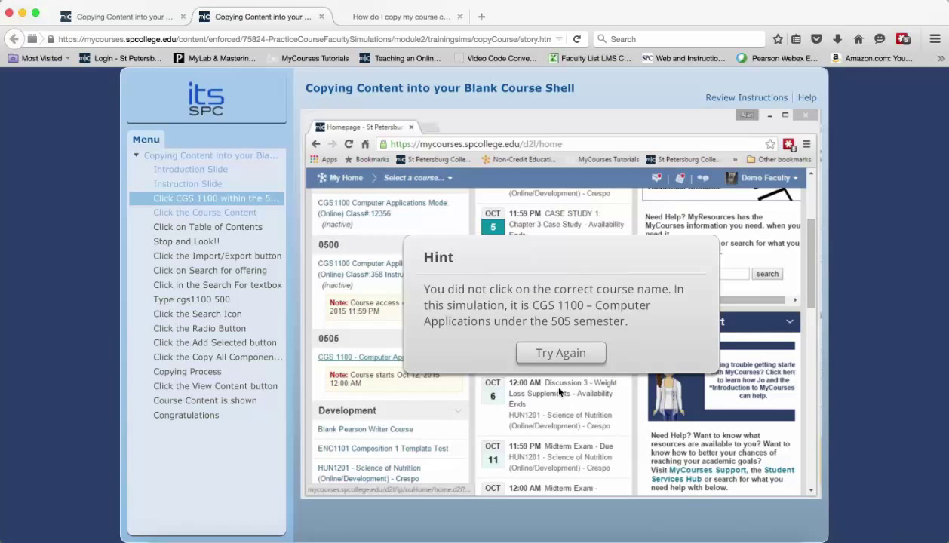
{"action": "left_click", "coordinate": [561, 352]}
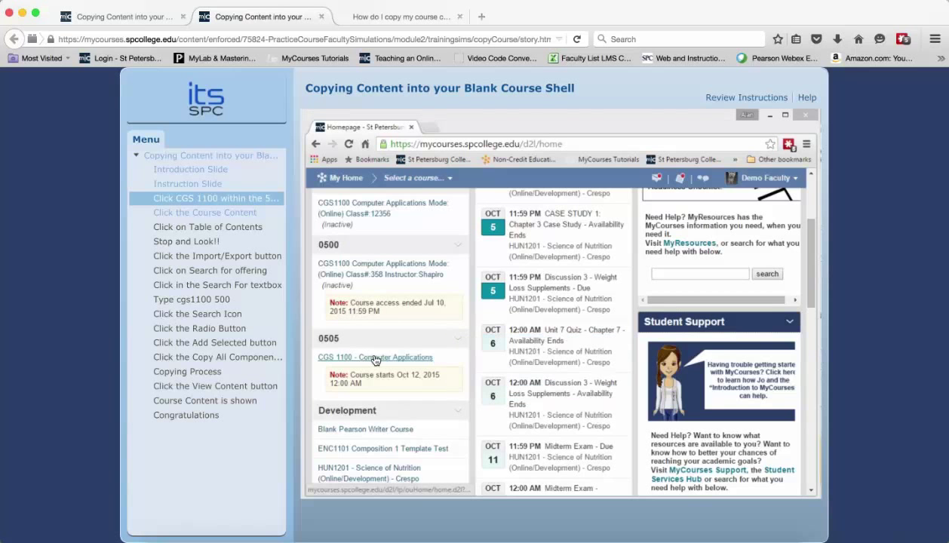
Step: Open the CGS 1100 Computer Applications 505 course and review the scenario instructions again
{"action": "left_click", "coordinate": [375, 357]}
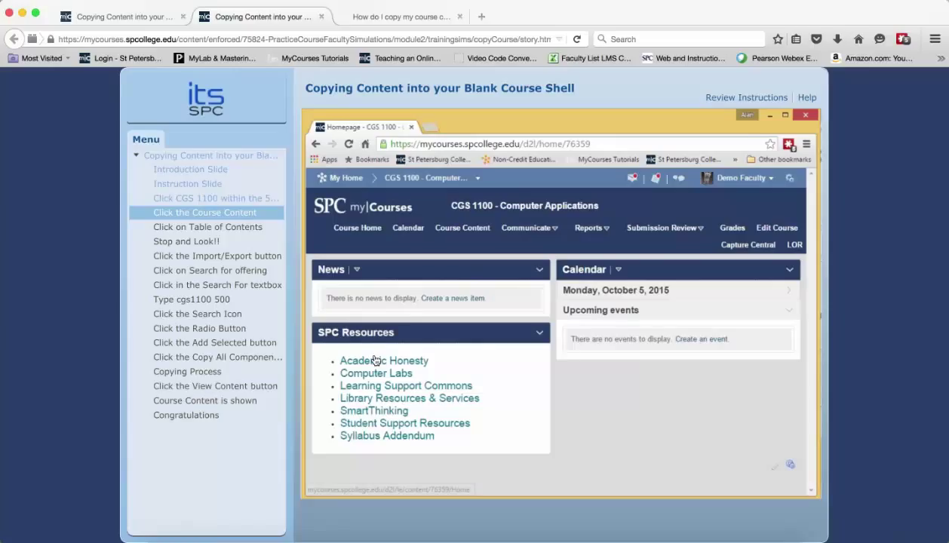
{"action": "mouse_move", "coordinate": [643, 377]}
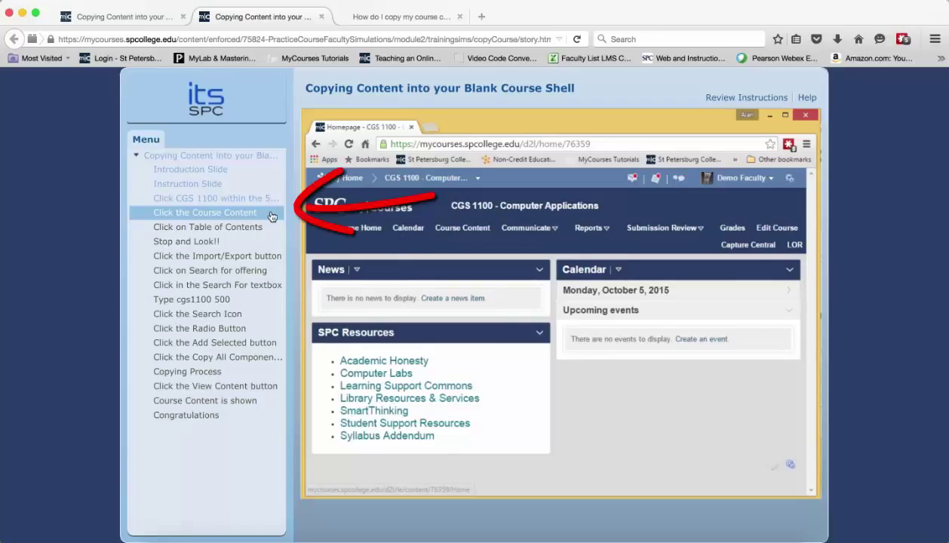
{"action": "mouse_move", "coordinate": [552, 379]}
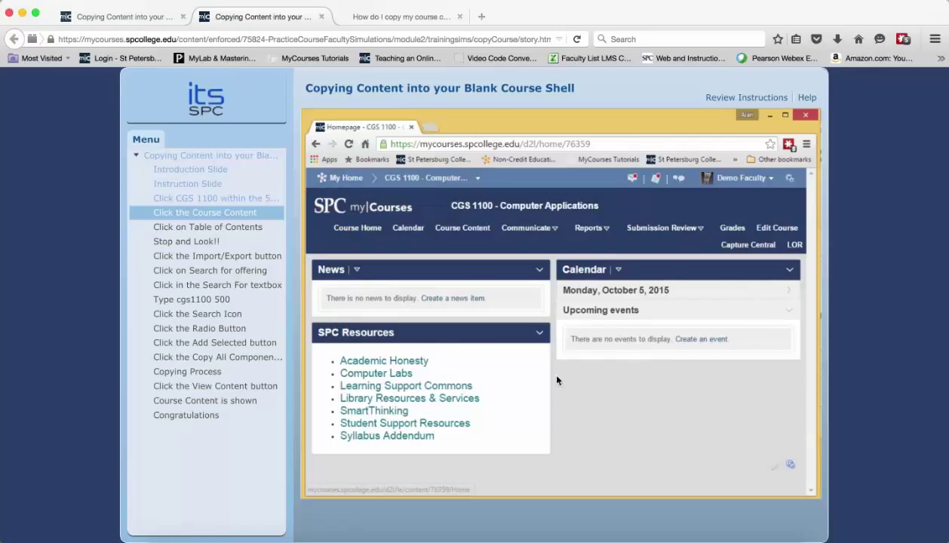
{"action": "left_click", "coordinate": [462, 228]}
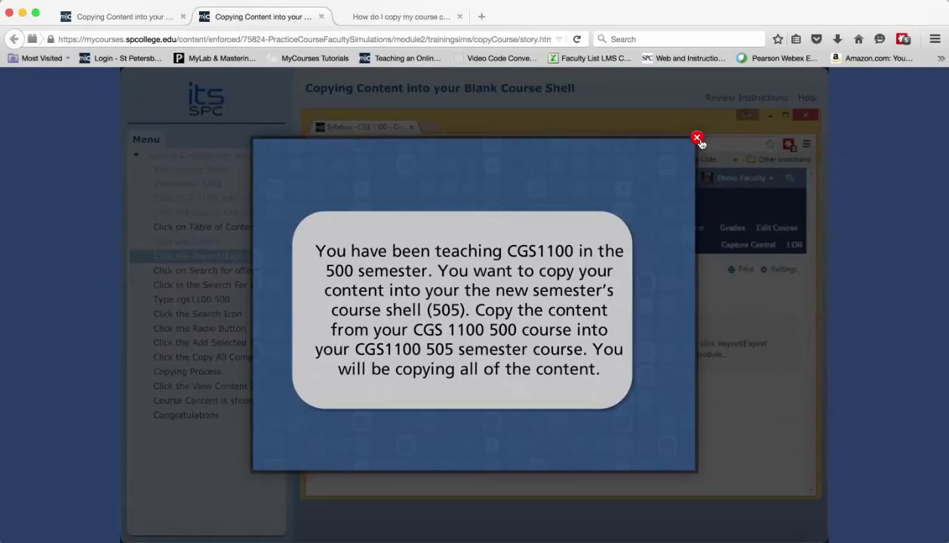
Step: Close the reminder, jump to the Congratulations slide from the Menu, and choose Retry
{"action": "left_click", "coordinate": [696, 139]}
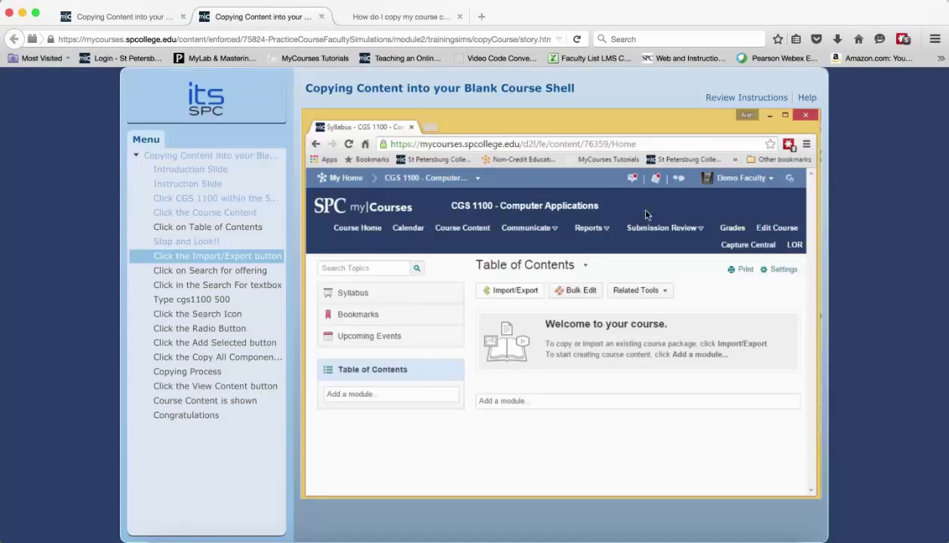
{"action": "left_click", "coordinate": [187, 415]}
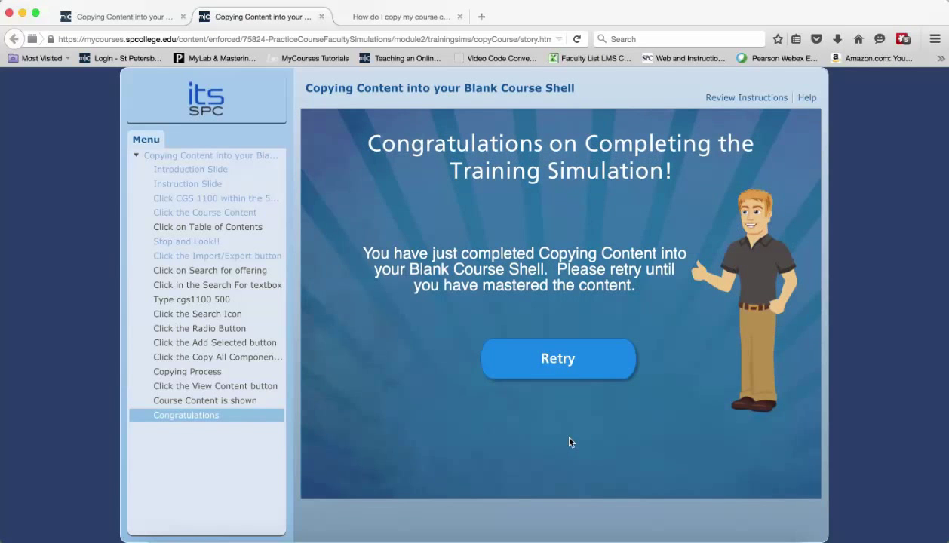
{"action": "left_click", "coordinate": [558, 358]}
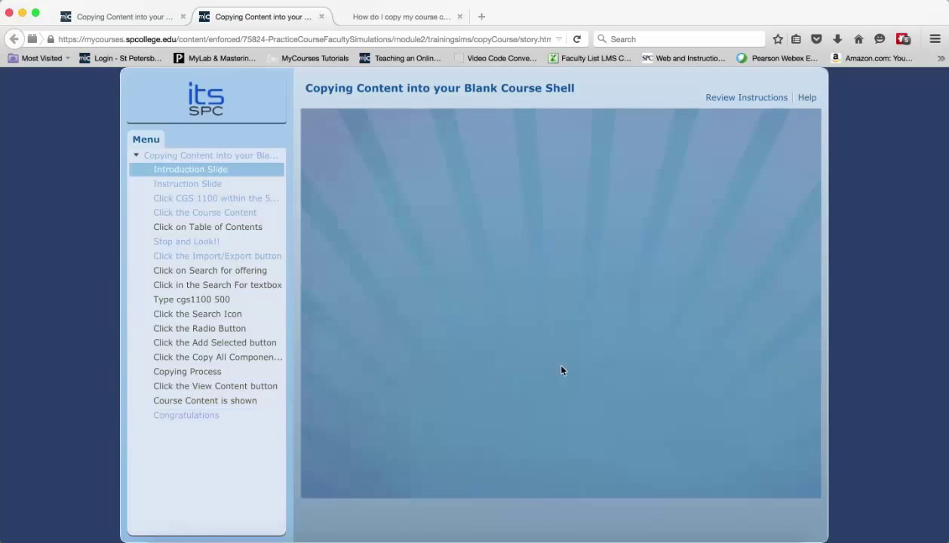